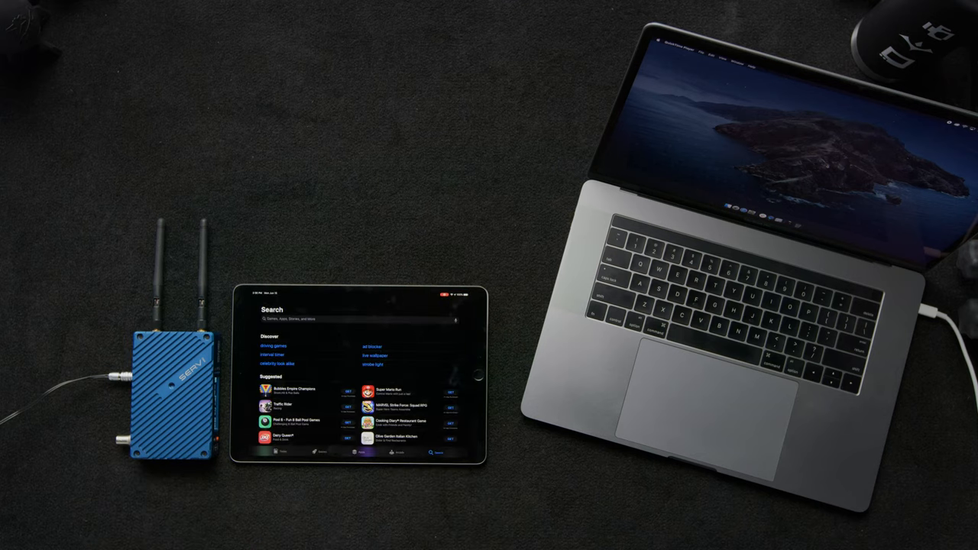
Step: Search the App Store for "Teradek v" to find the Teradek Viewer app
{"action": "type", "text": "Teradek v"}
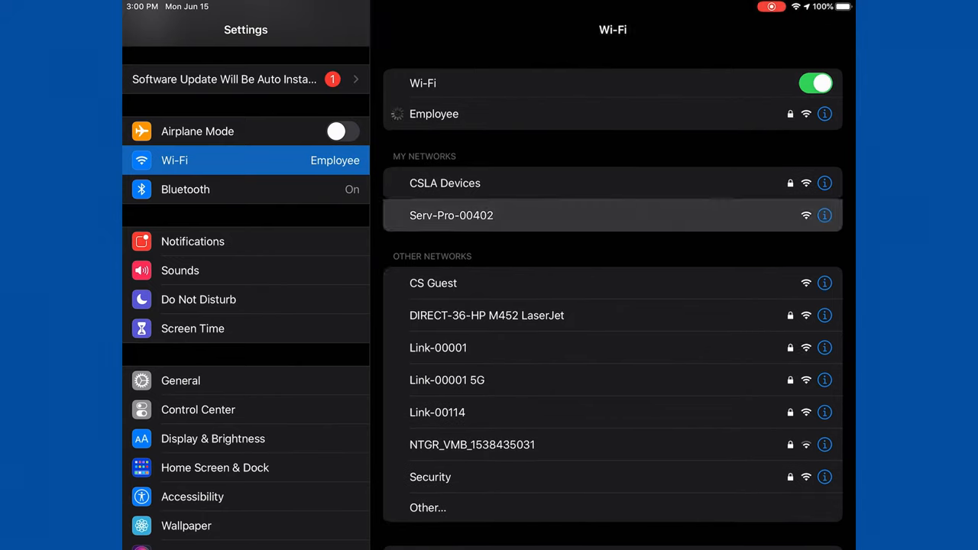
Step: Join the Serv-Pro-00402 network from My Networks in Wi-Fi settings
{"action": "left_click", "coordinate": [452, 214]}
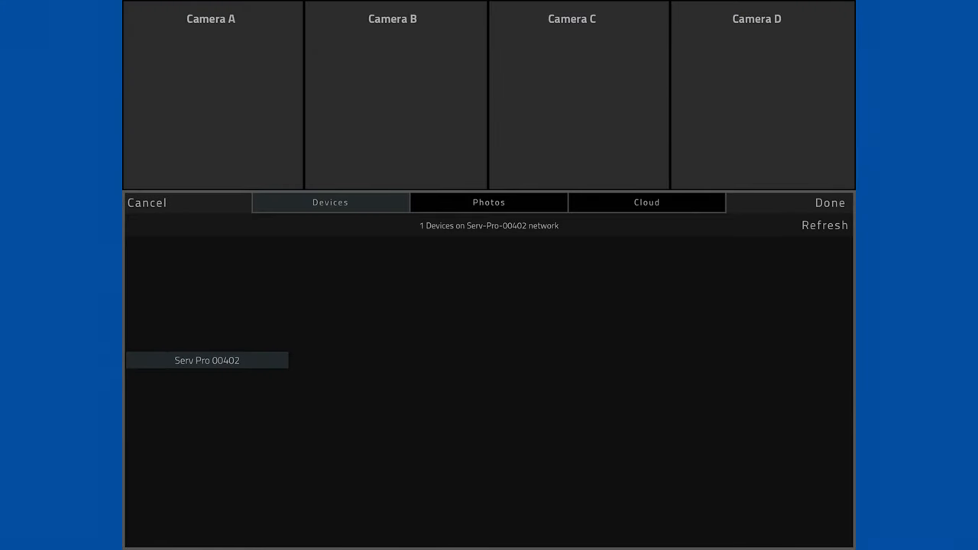
Step: Load the Serv Pro 00402 preview in Devices and select its color-bars thumbnail
{"action": "left_click", "coordinate": [206, 360]}
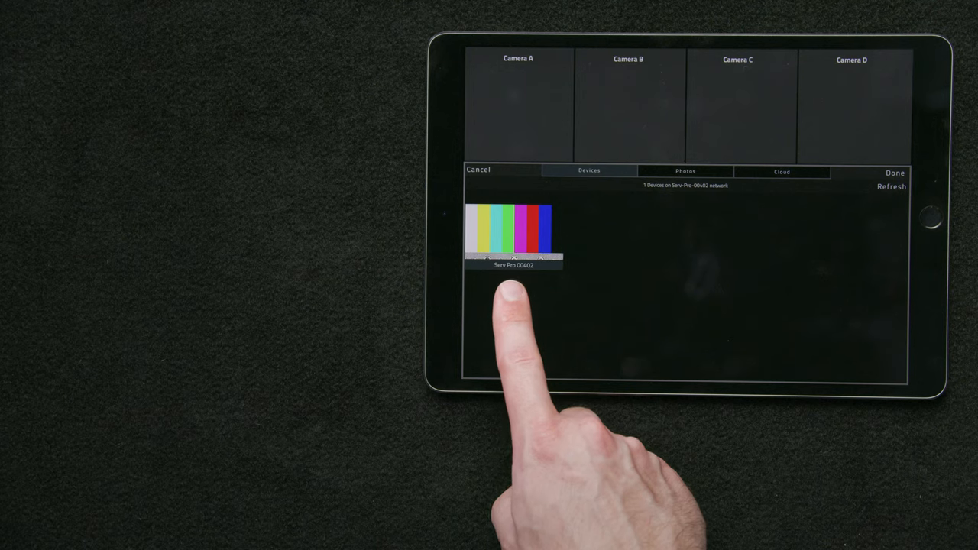
{"action": "left_click", "coordinate": [513, 234]}
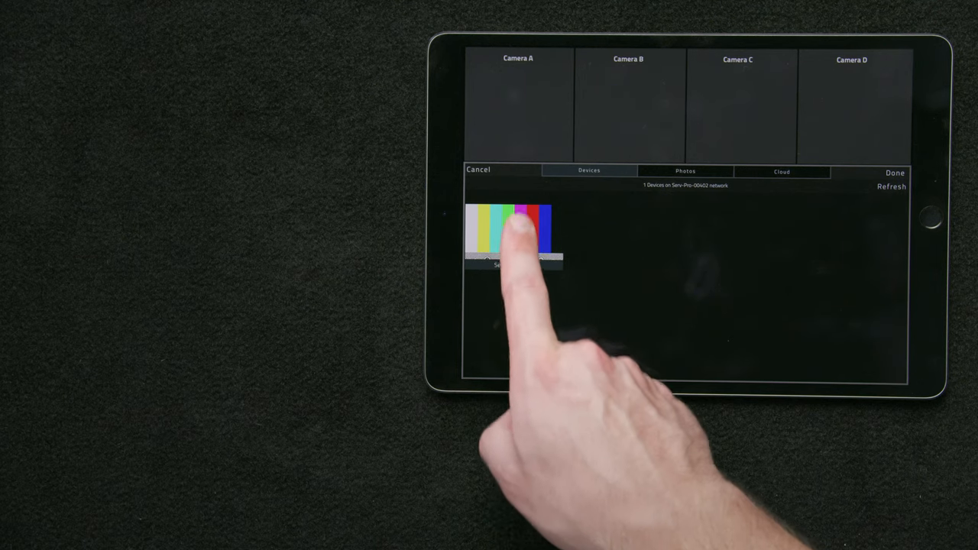